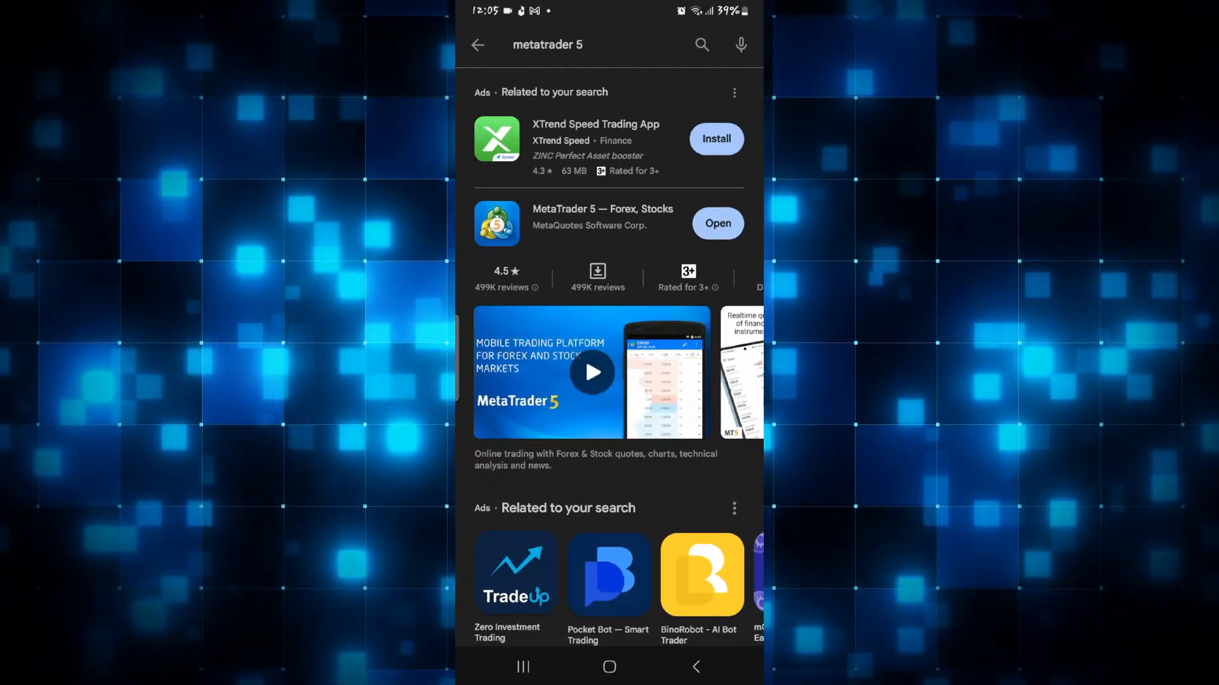
# Go back from the MetaTrader 5 search results to the Play Store For you page
pyautogui.click(477, 44)
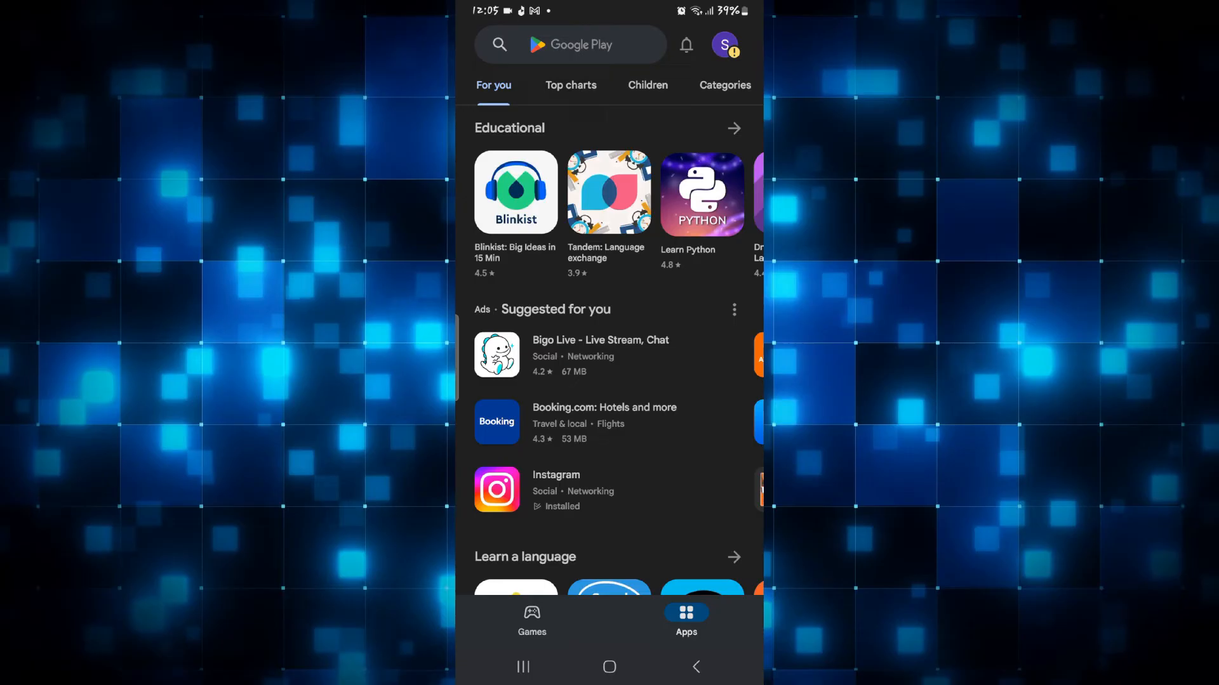
# Start a new search and pick the 'nextdoor' suggestion
pyautogui.click(570, 44)
pyautogui.write('ne')
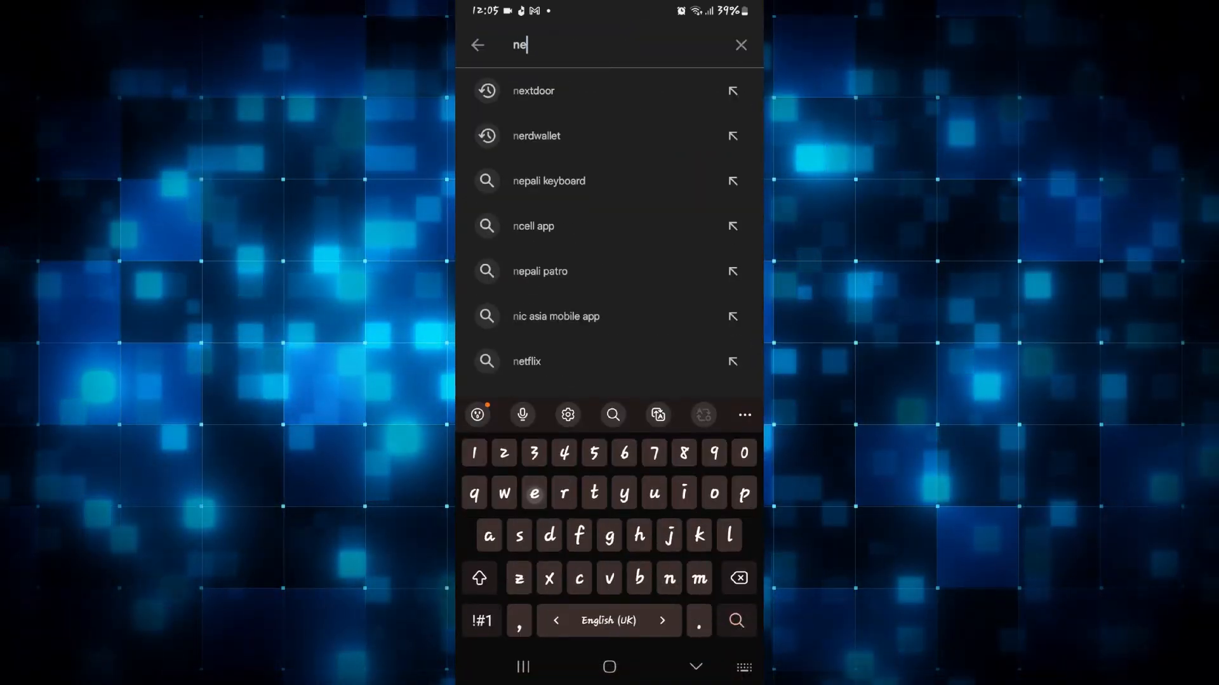
pyautogui.click(534, 90)
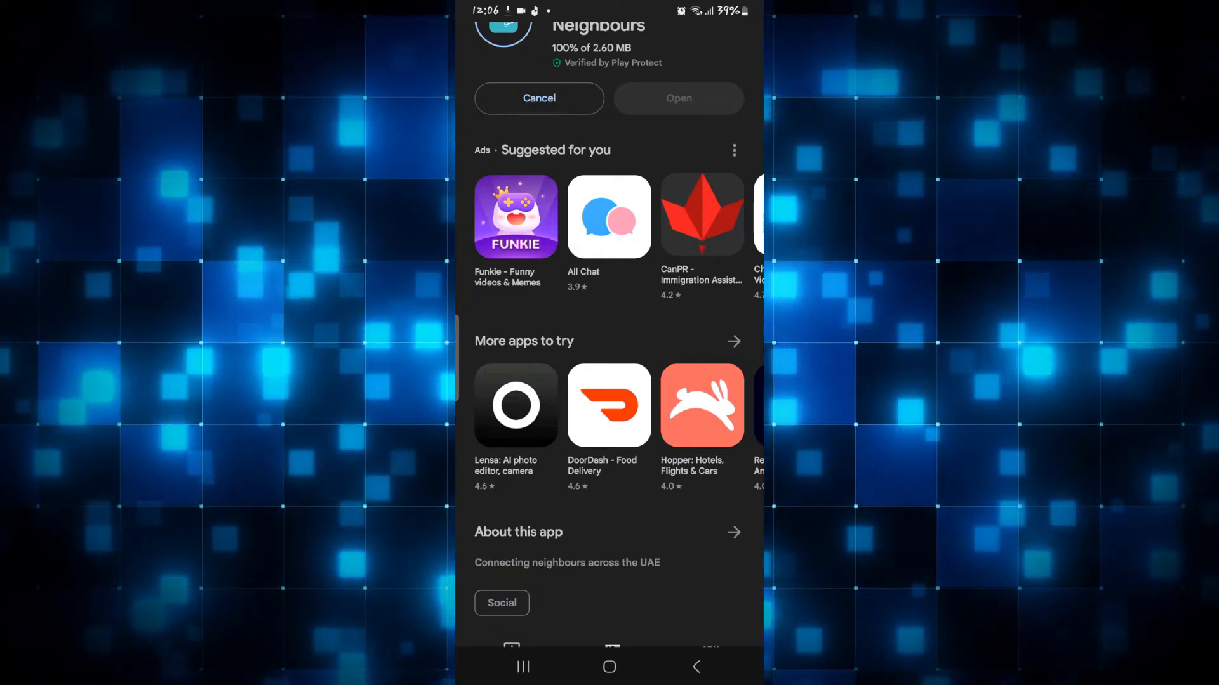
# Enlarge the Neighbours app's Local offers screenshot to full screen
pyautogui.click(677, 98)
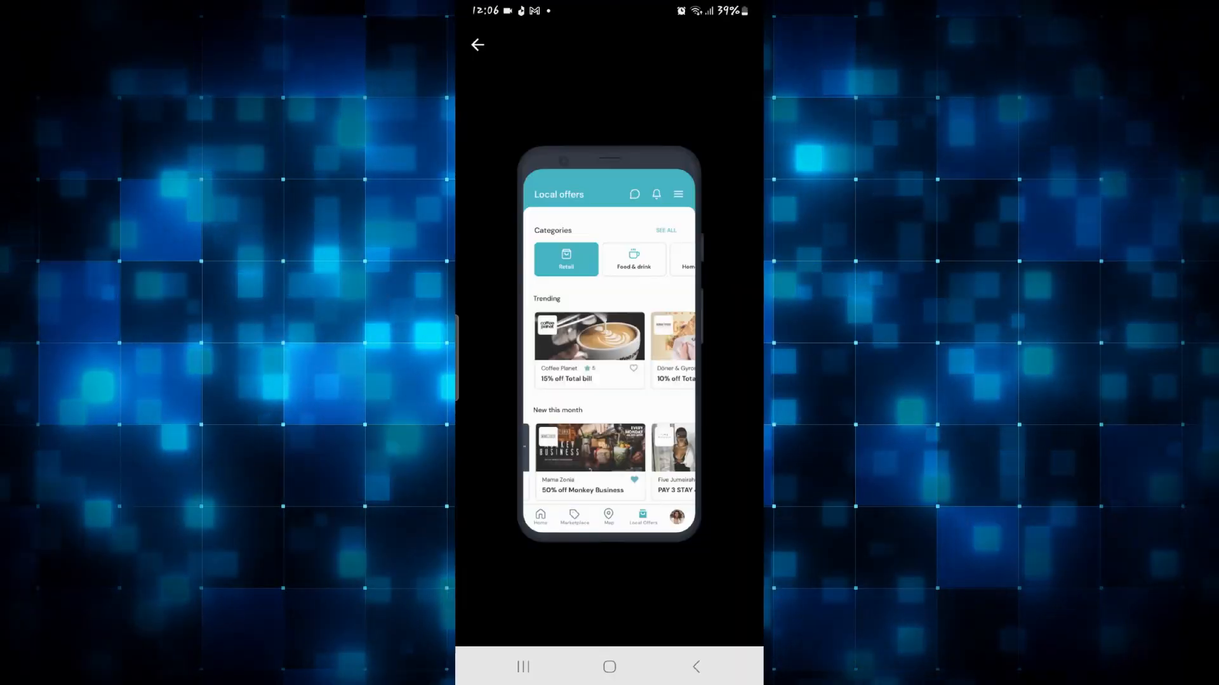